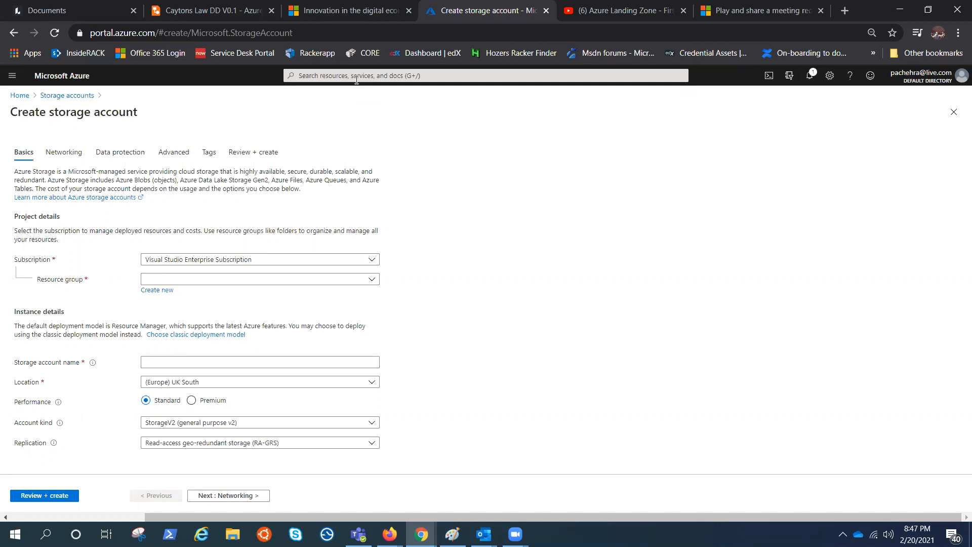
Choose move-rg as the resource group and start the account name as 'pachehra'
{"action": "left_click", "coordinate": [484, 75]}
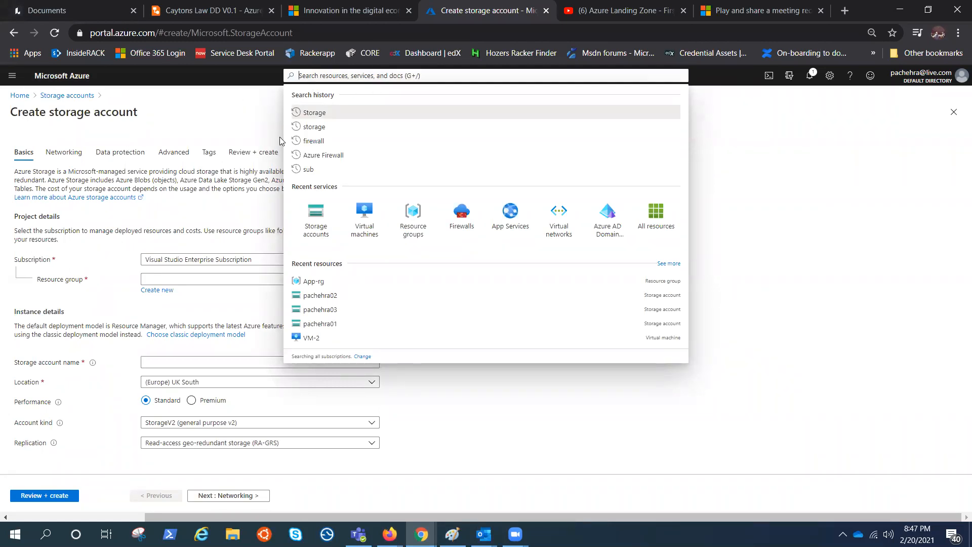
{"action": "left_click", "coordinate": [537, 320]}
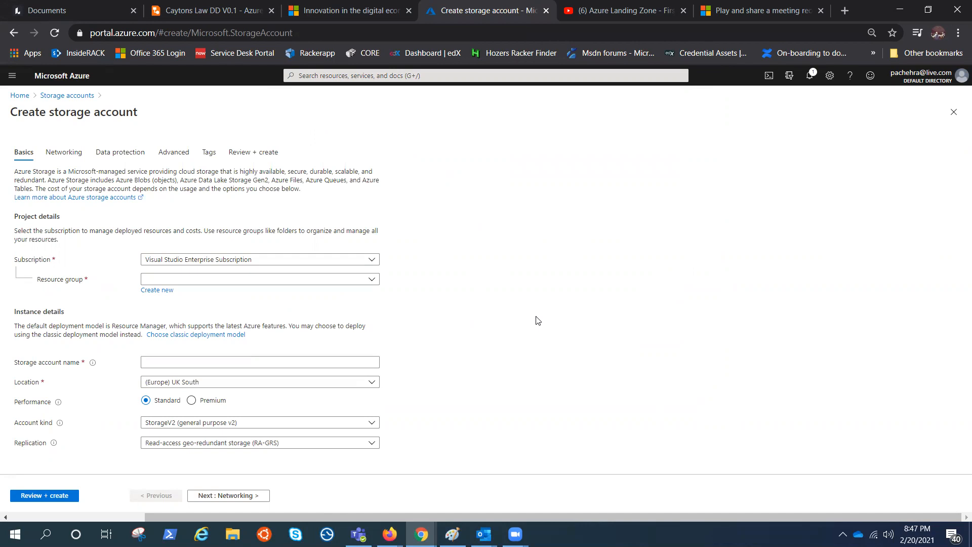
{"action": "mouse_move", "coordinate": [526, 327]}
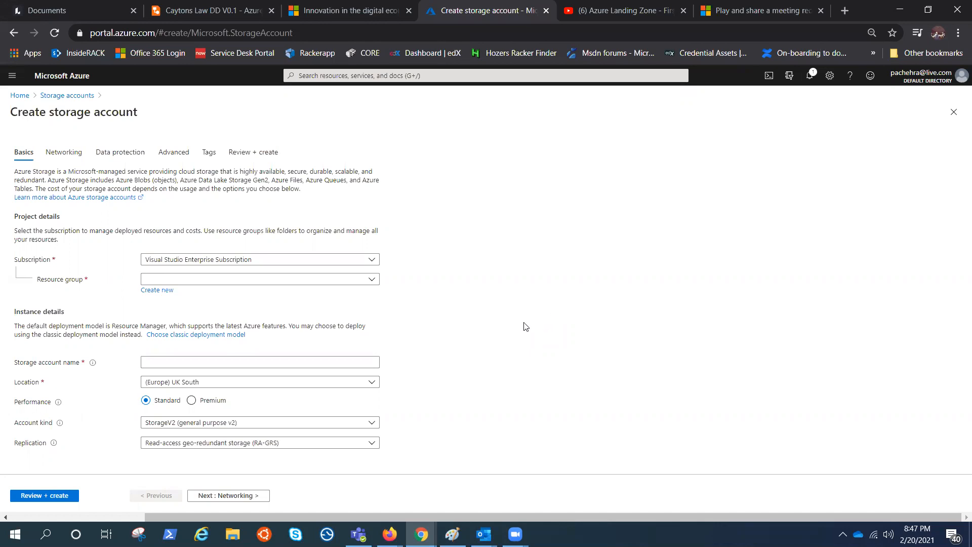
{"action": "left_click", "coordinate": [259, 362]}
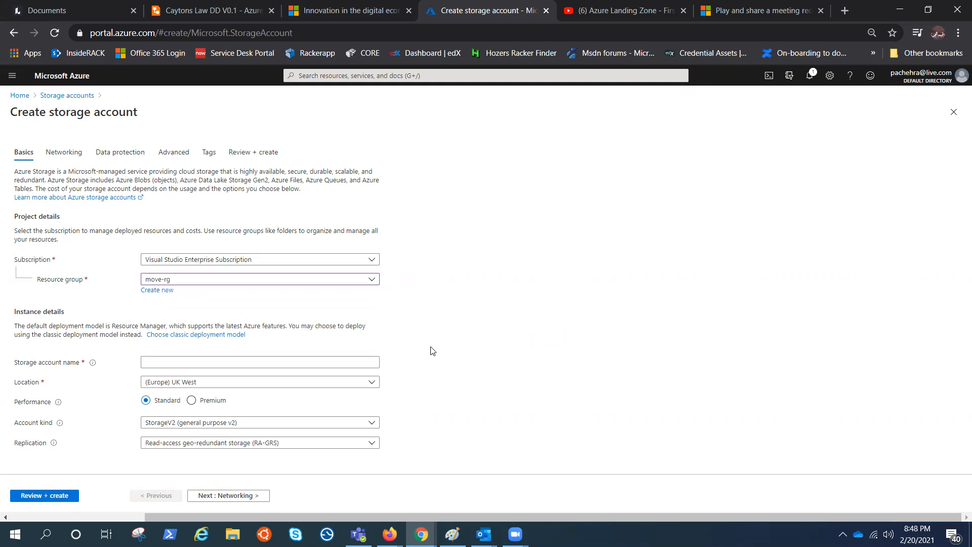
{"action": "type", "text": "pachehra"}
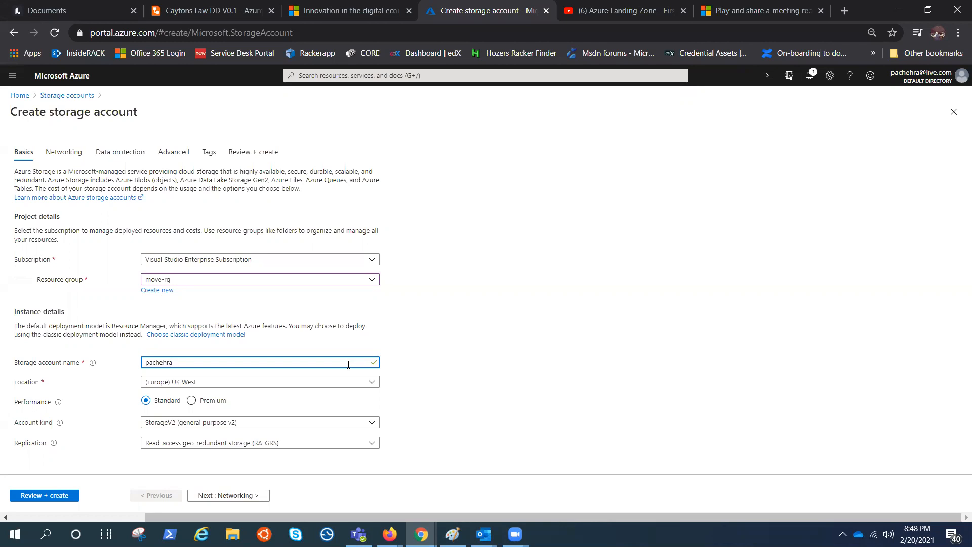
Complete the storage account name as 'pachehra05', accepted as valid
{"action": "type", "text": "05"}
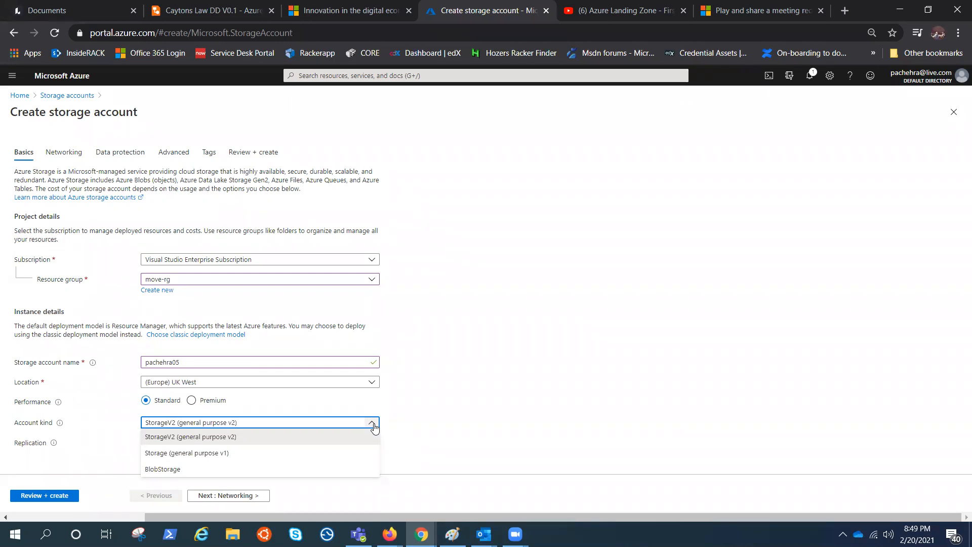
Keep StorageV2 account kind and choose locally-redundant (LRS) replication
{"action": "left_click", "coordinate": [189, 436]}
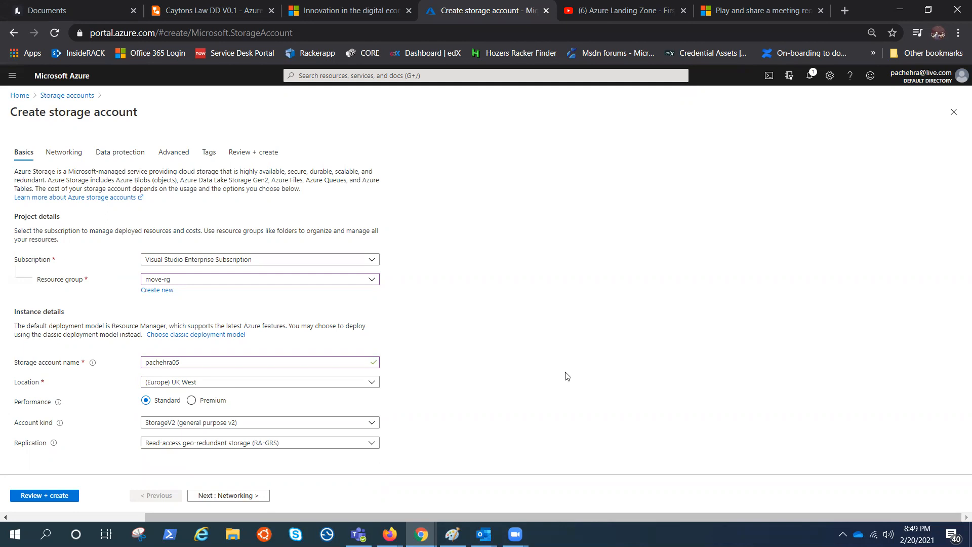
{"action": "left_click", "coordinate": [260, 442]}
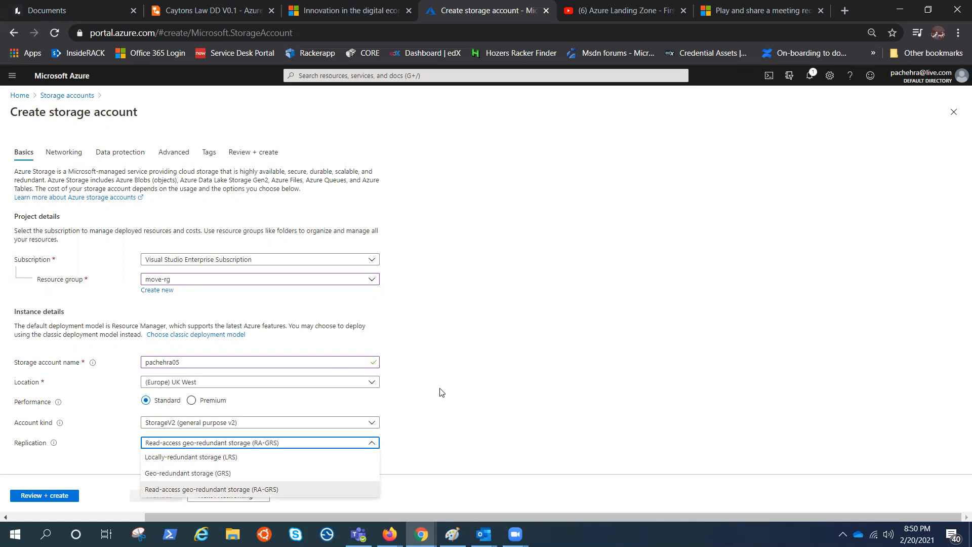
{"action": "left_click", "coordinate": [64, 152]}
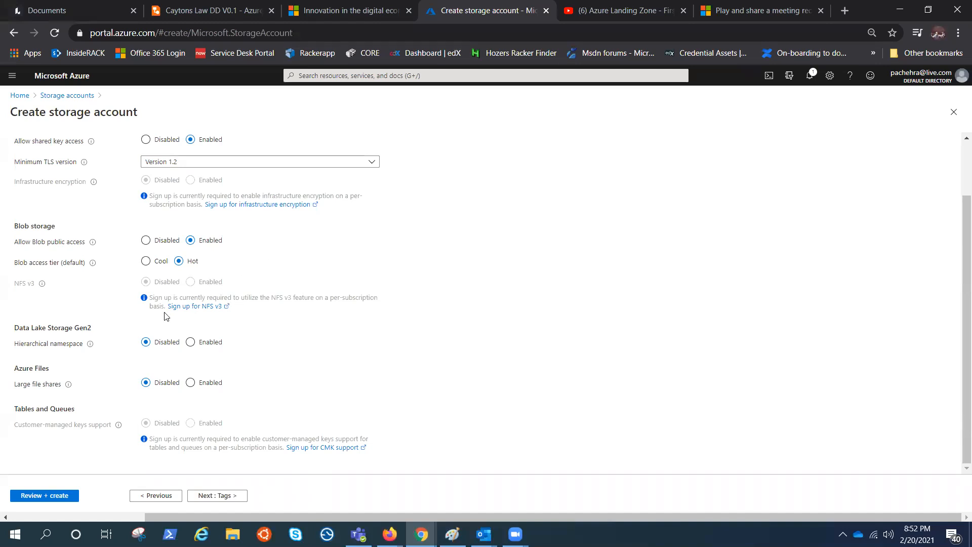
{"action": "mouse_move", "coordinate": [380, 286]}
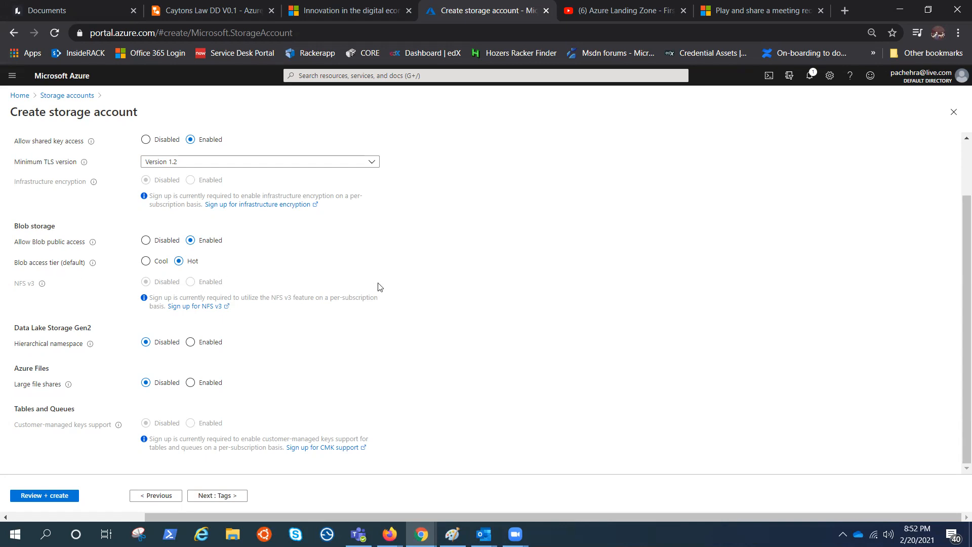
Leave the advanced settings at their defaults and proceed to review and create
{"action": "left_click", "coordinate": [44, 496]}
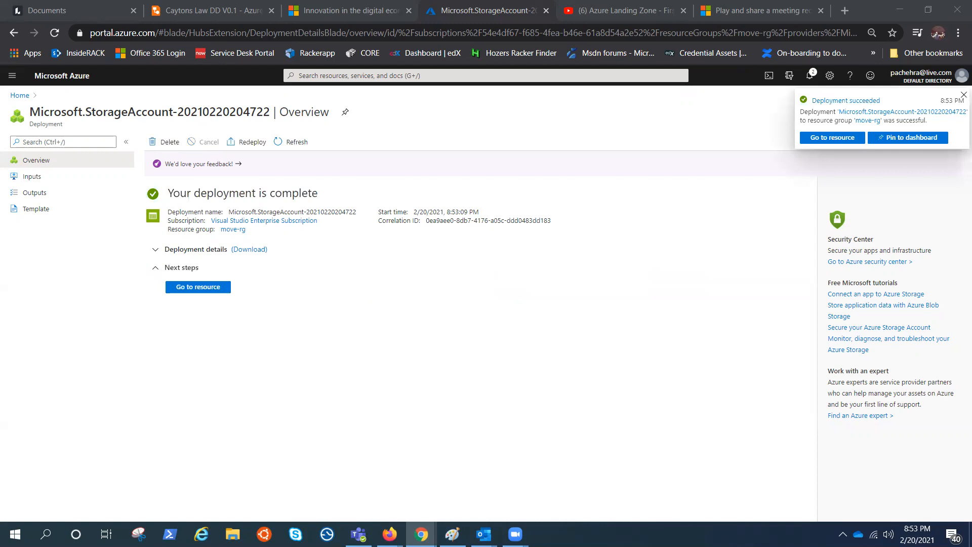
{"action": "mouse_move", "coordinate": [588, 256]}
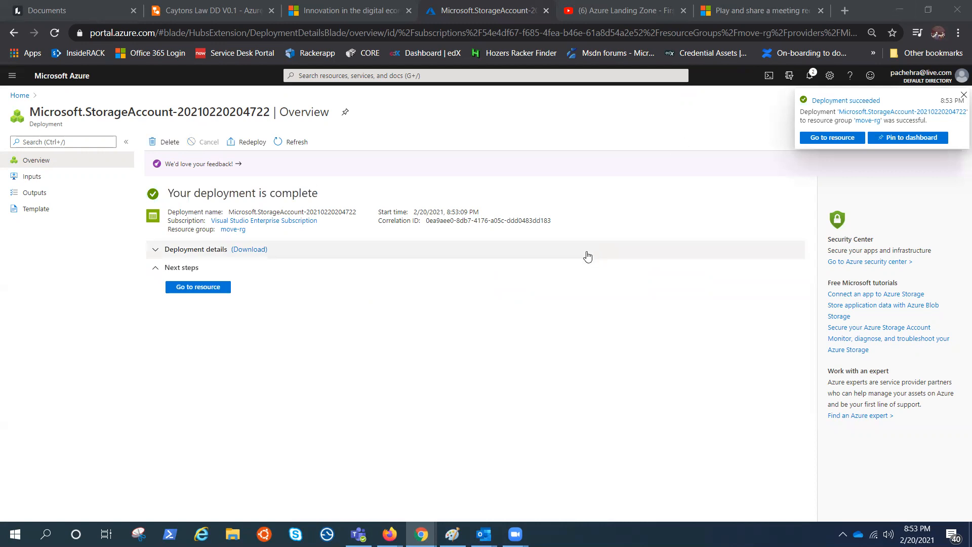
Go to the new pachehra05 storage account and view its overview and service entries
{"action": "left_click", "coordinate": [198, 287]}
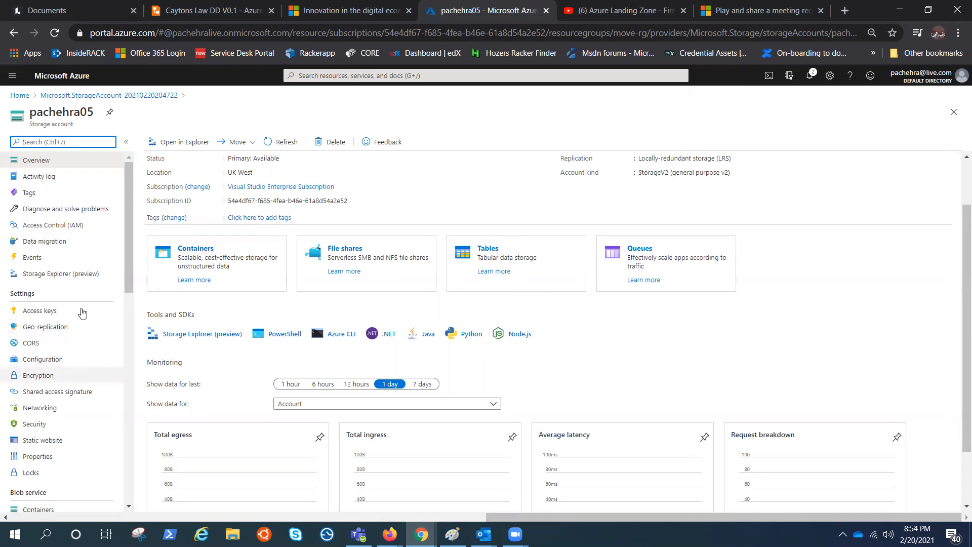
{"action": "scroll", "scroll_direction": "down", "scroll_amount": 3}
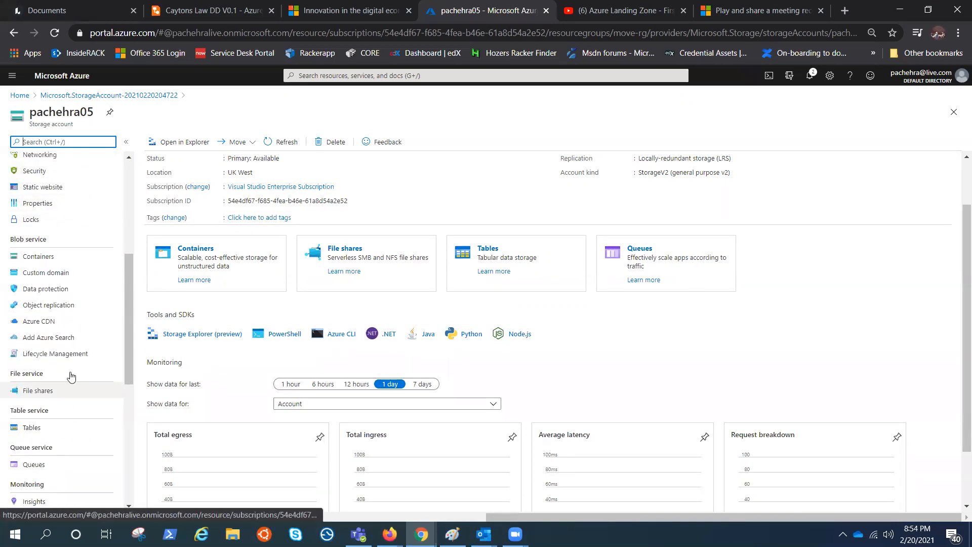